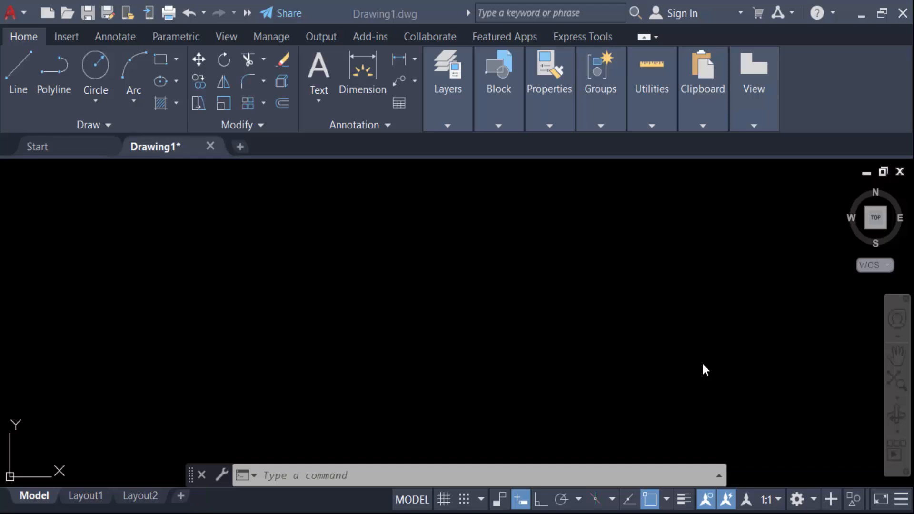
mouse_move(705, 386)
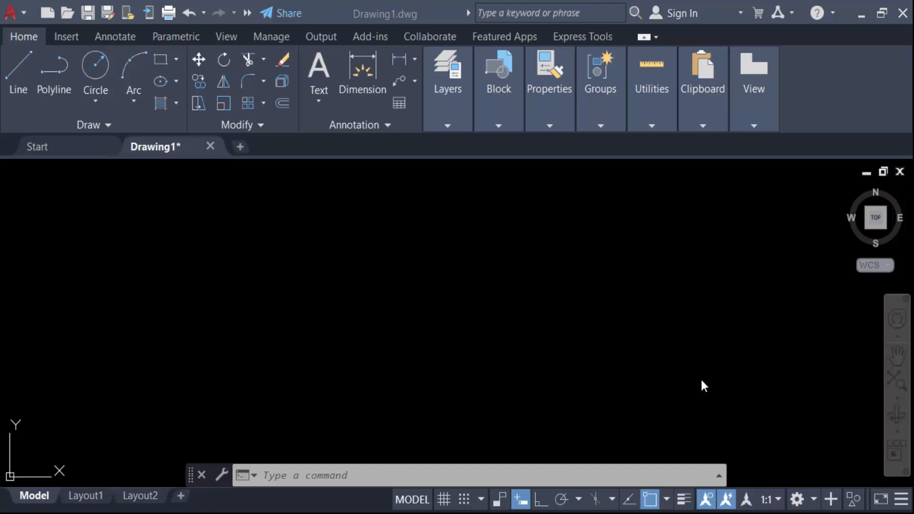
mouse_move(700, 382)
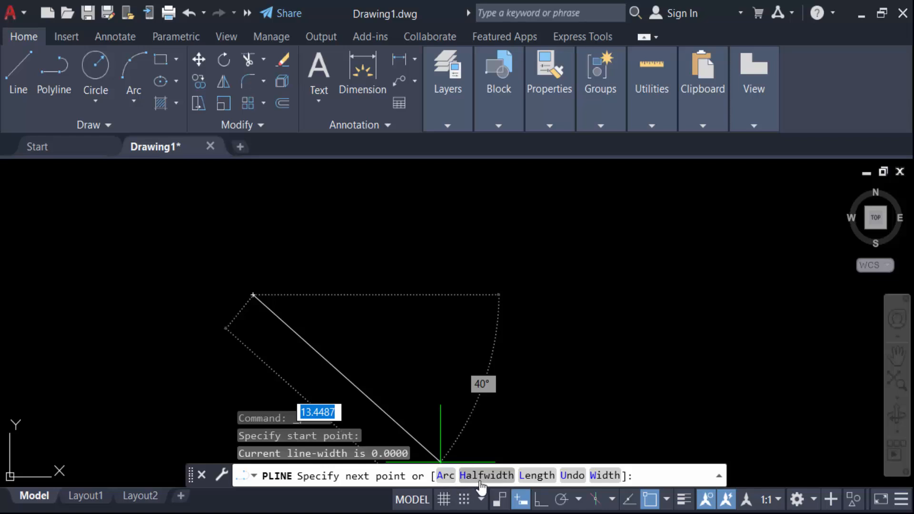
mouse_move(604, 475)
type("A")
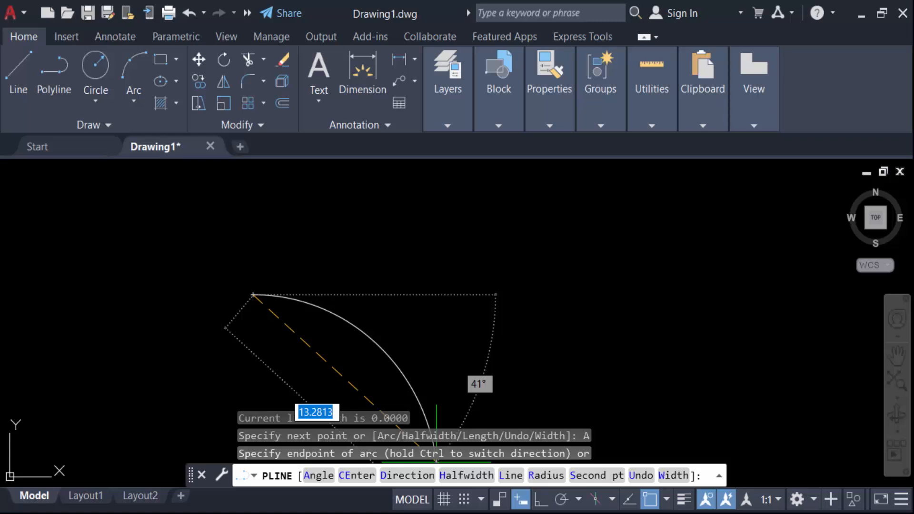
mouse_move(424, 277)
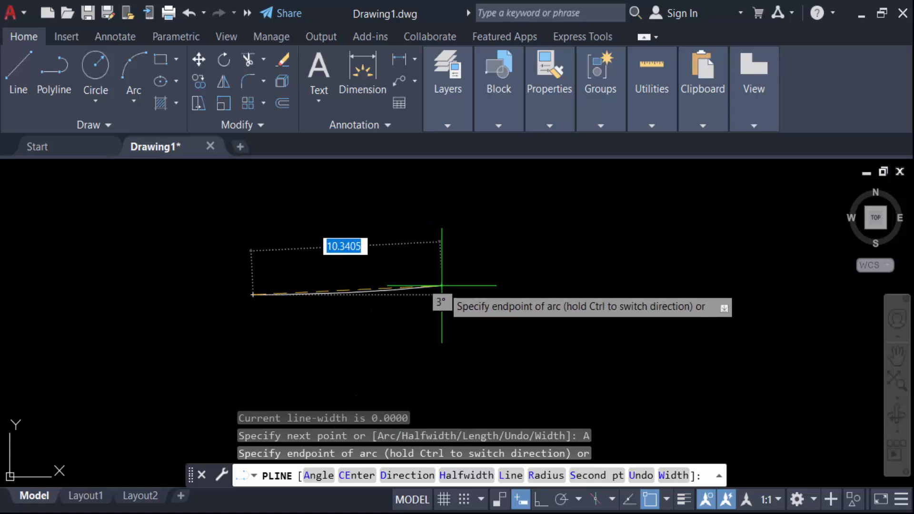
mouse_move(436, 275)
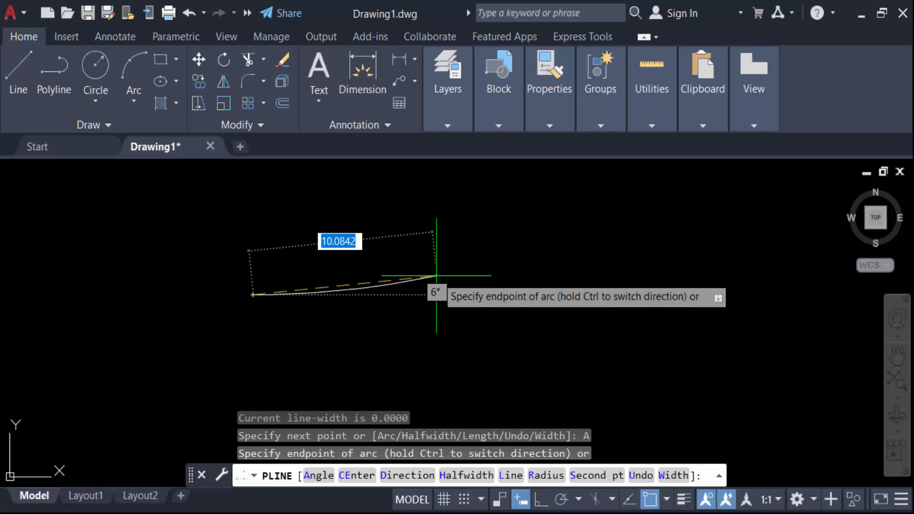
type("10")
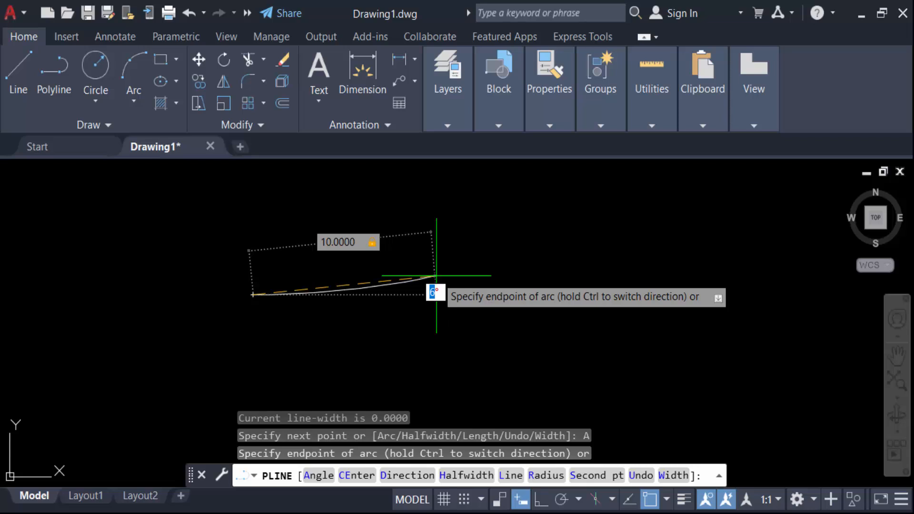
type("30")
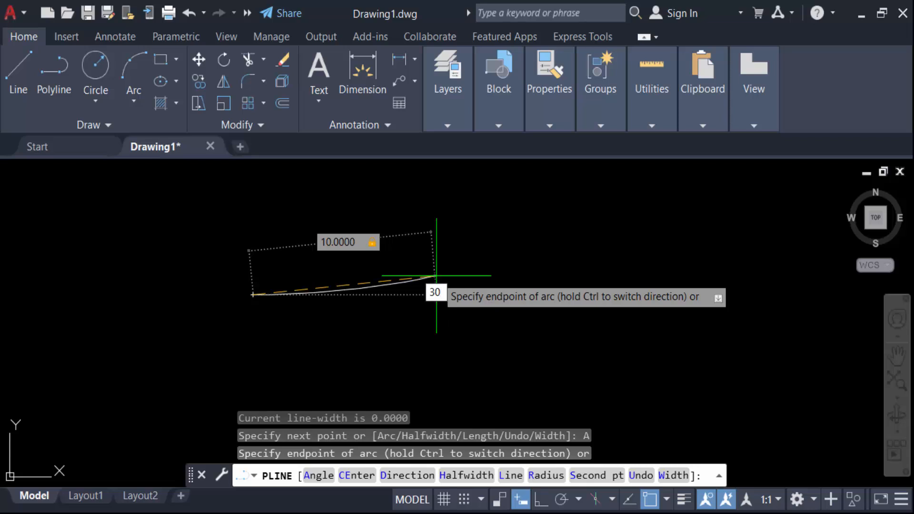
type("30")
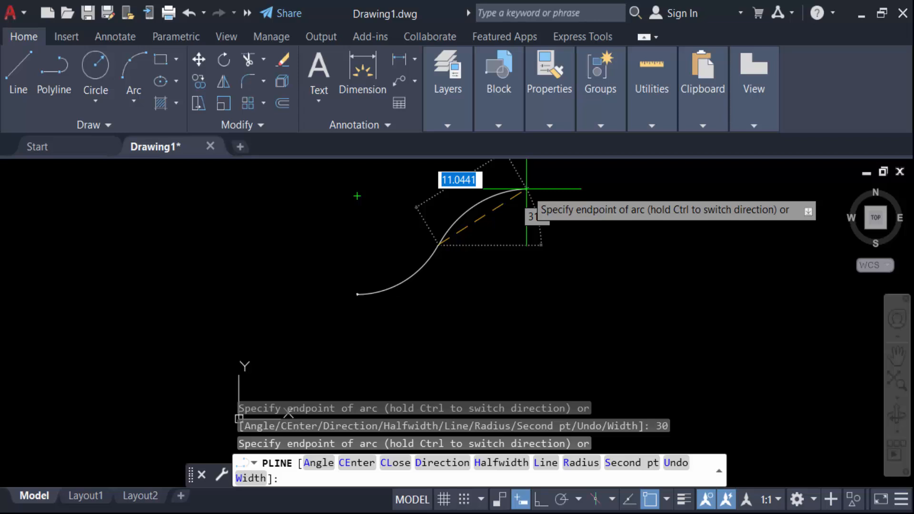
type("10")
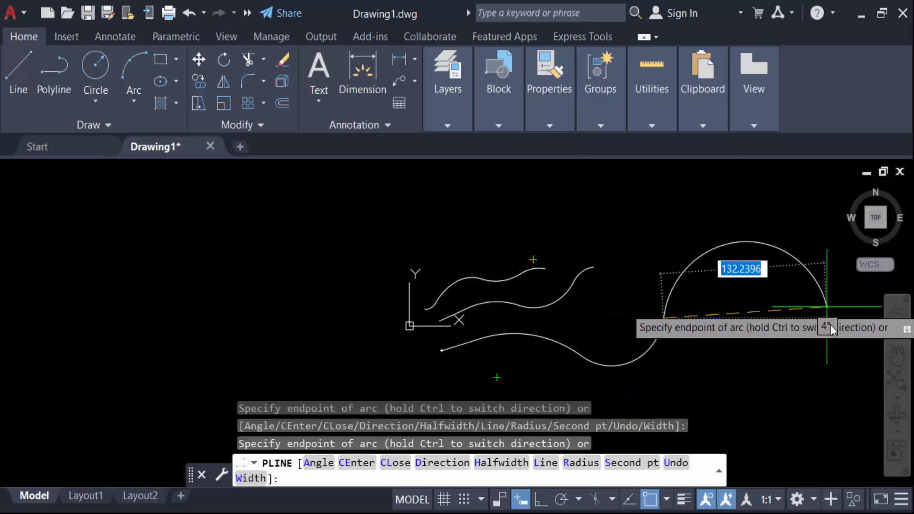
mouse_move(790, 286)
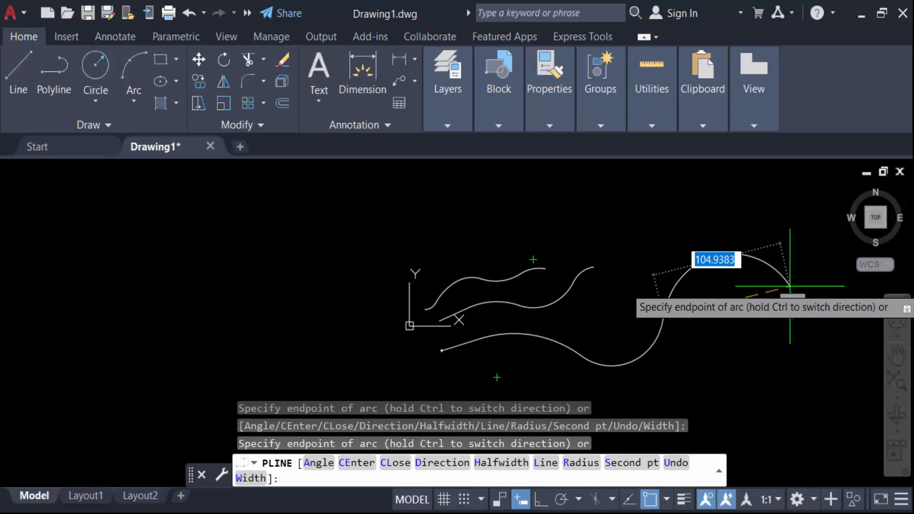